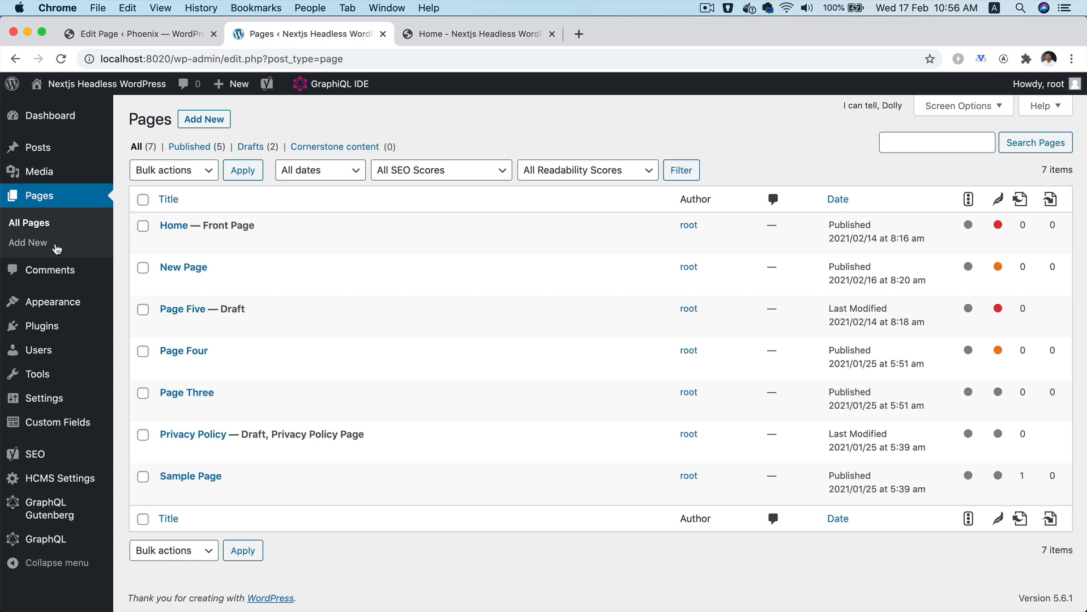
pyautogui.moveTo(182, 308)
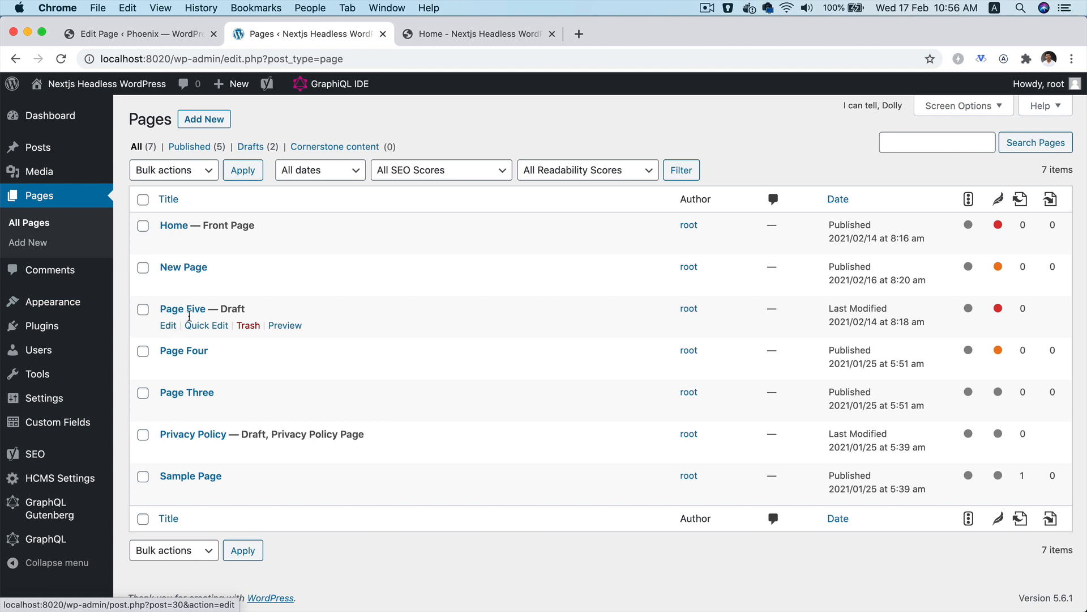
pyautogui.moveTo(163, 329)
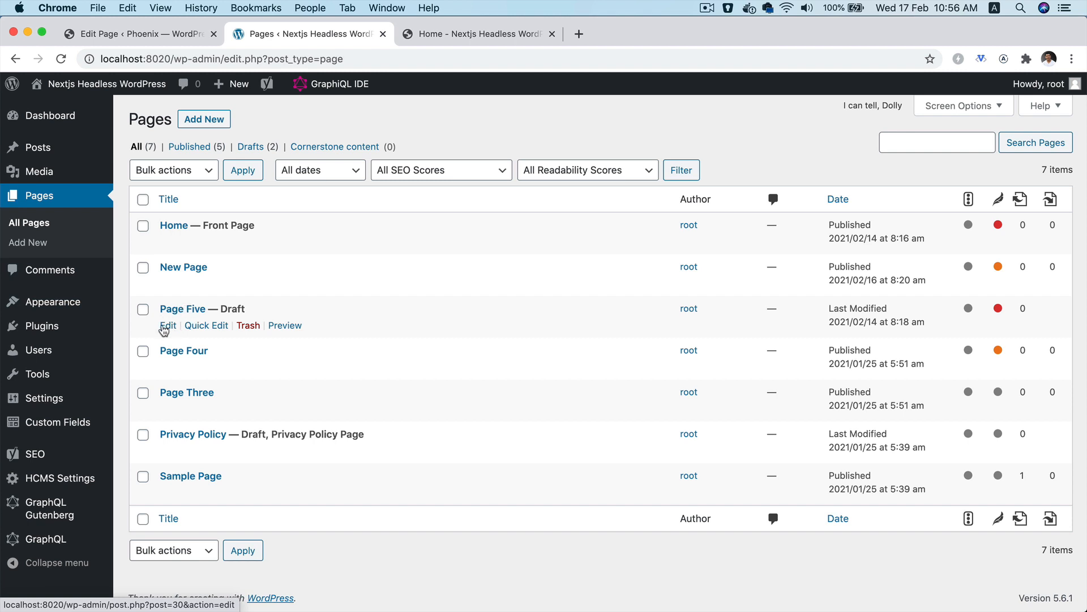
# Edit the Page Five draft and preview it in a new tab from the editor
pyautogui.click(166, 326)
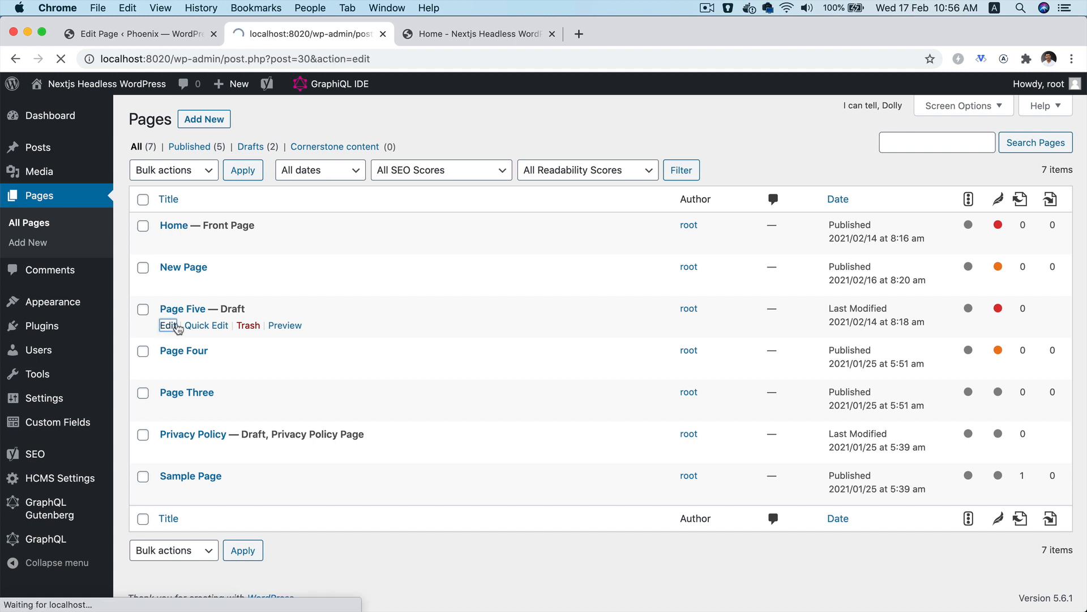
pyautogui.click(167, 325)
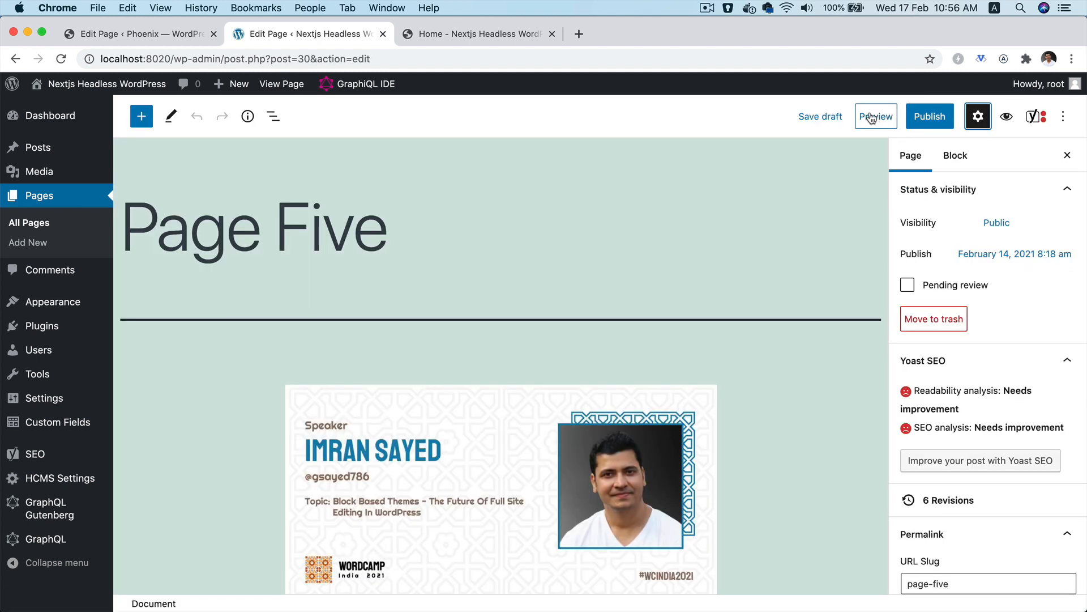
pyautogui.click(875, 115)
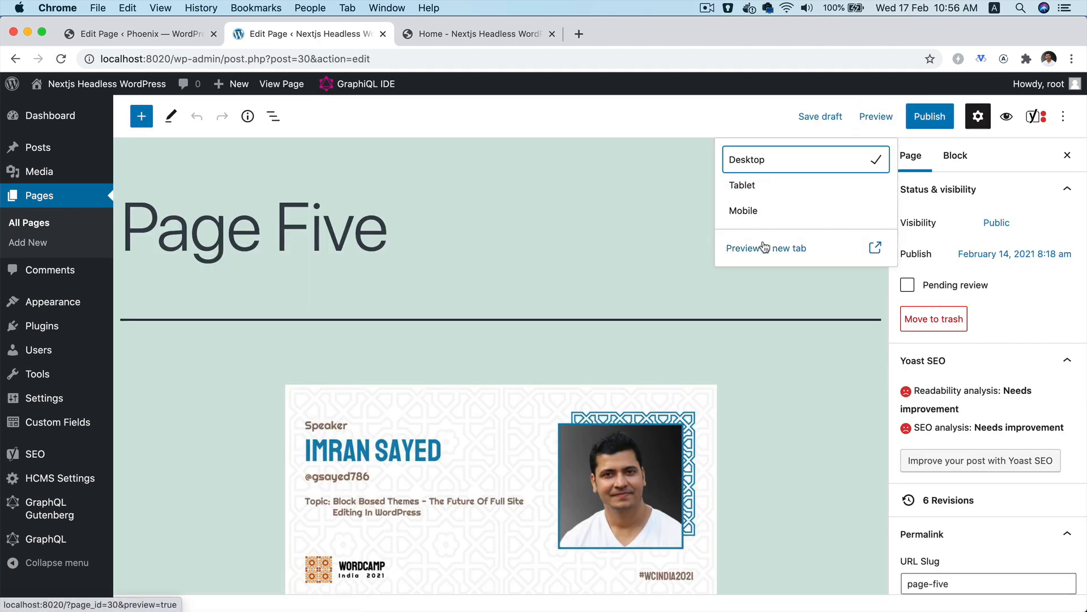
pyautogui.click(767, 248)
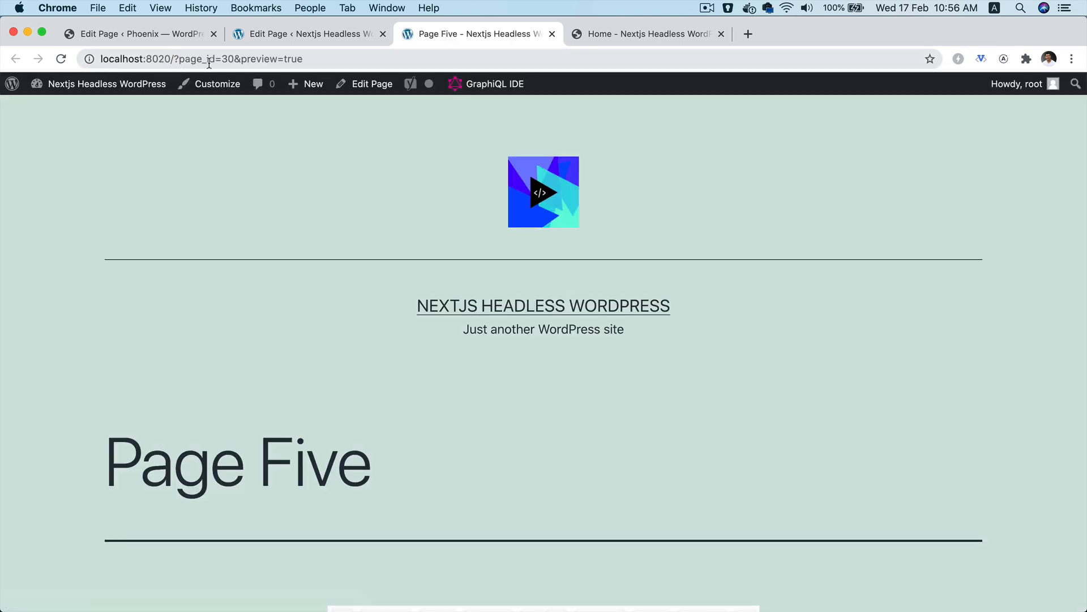
pyautogui.doubleClick(197, 59)
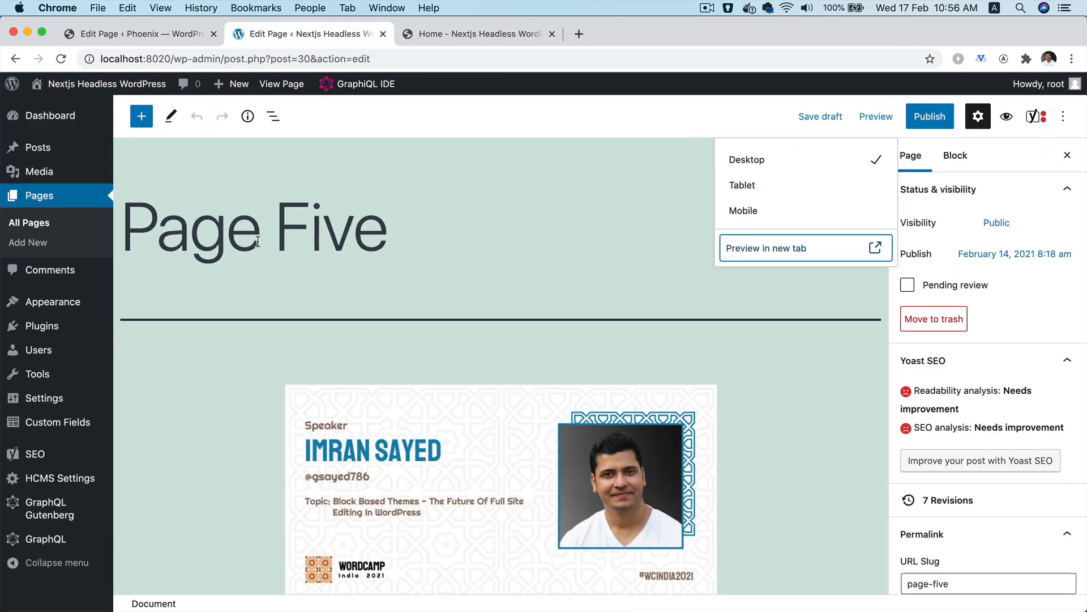
# Dismiss the Preview dropdown in the Page Five editor
pyautogui.click(512, 240)
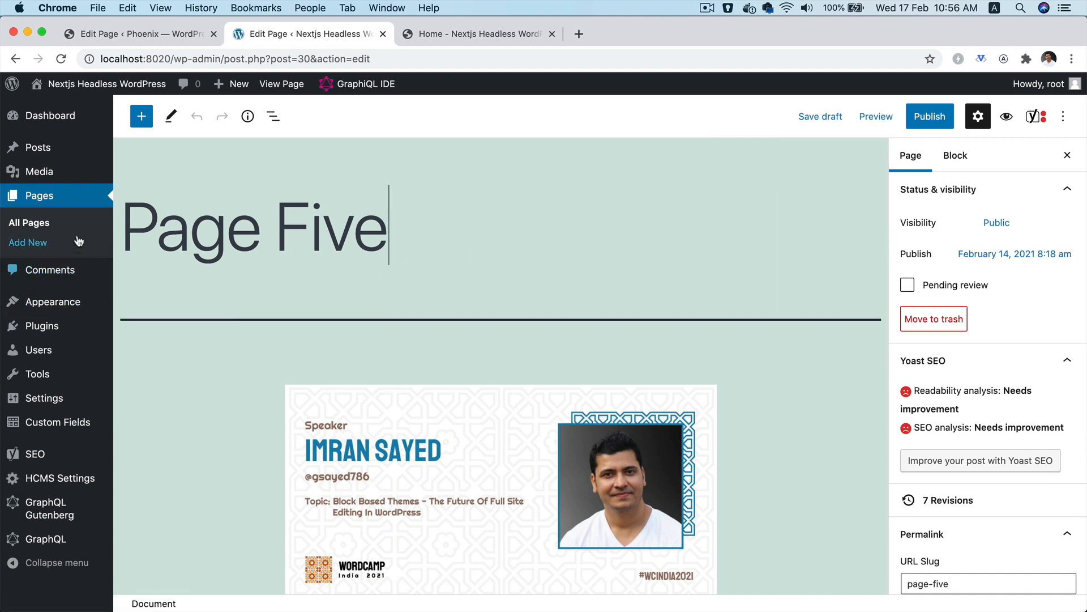
pyautogui.moveTo(64, 216)
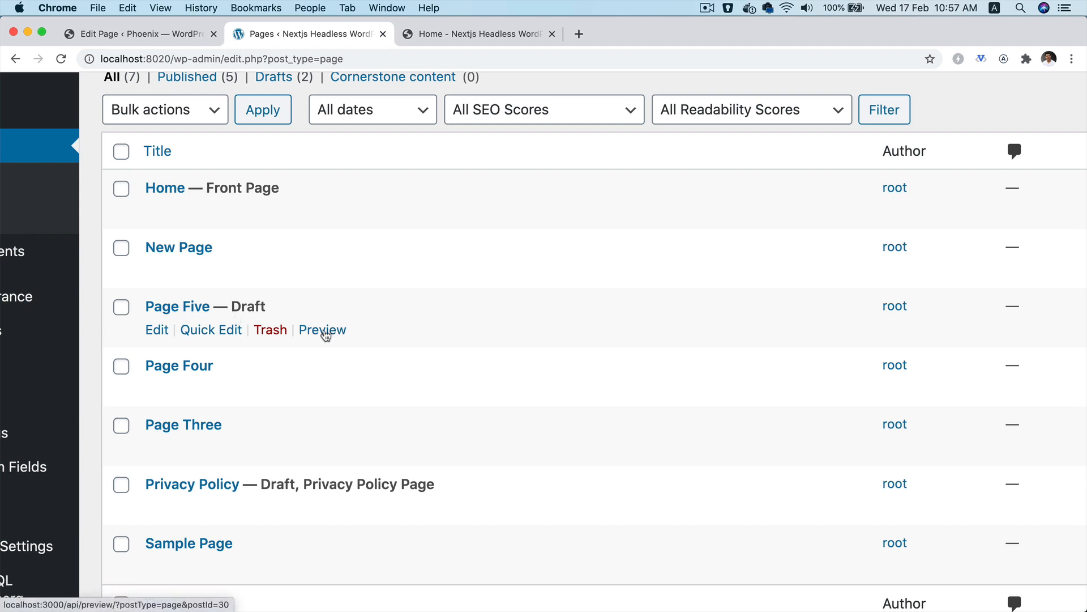
# Preview Page Five from the pages list, landing on the Next.js login page
pyautogui.click(321, 330)
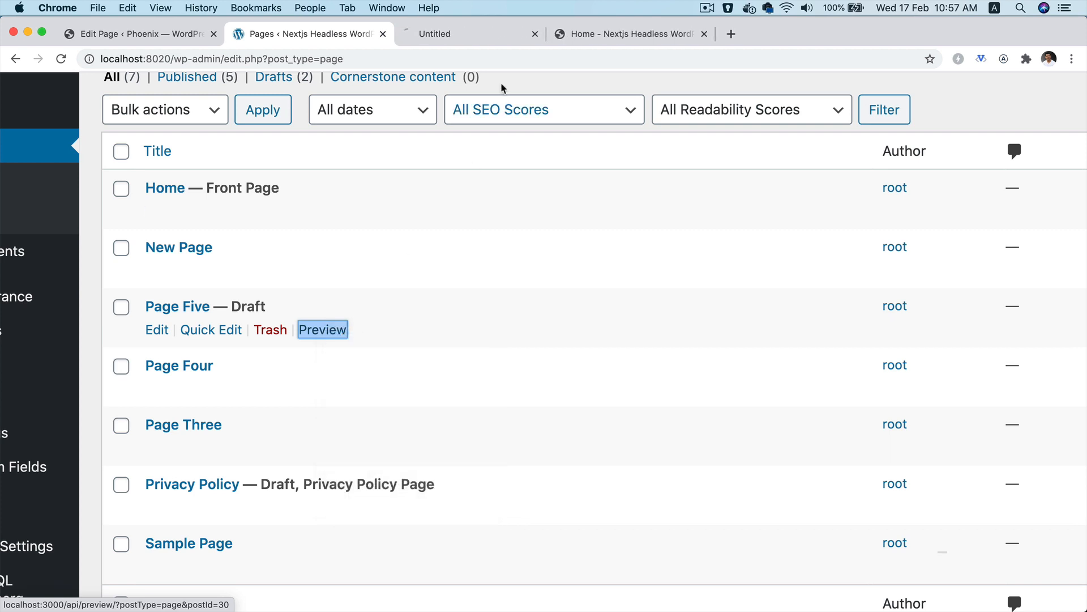
pyautogui.click(323, 330)
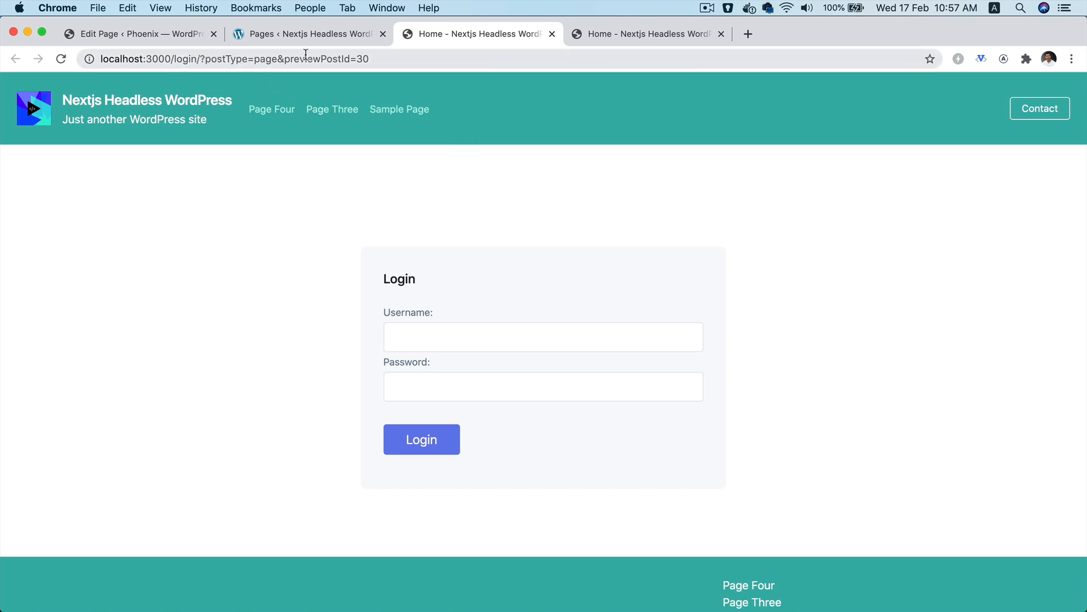
pyautogui.moveTo(431, 351)
pyautogui.write('root')
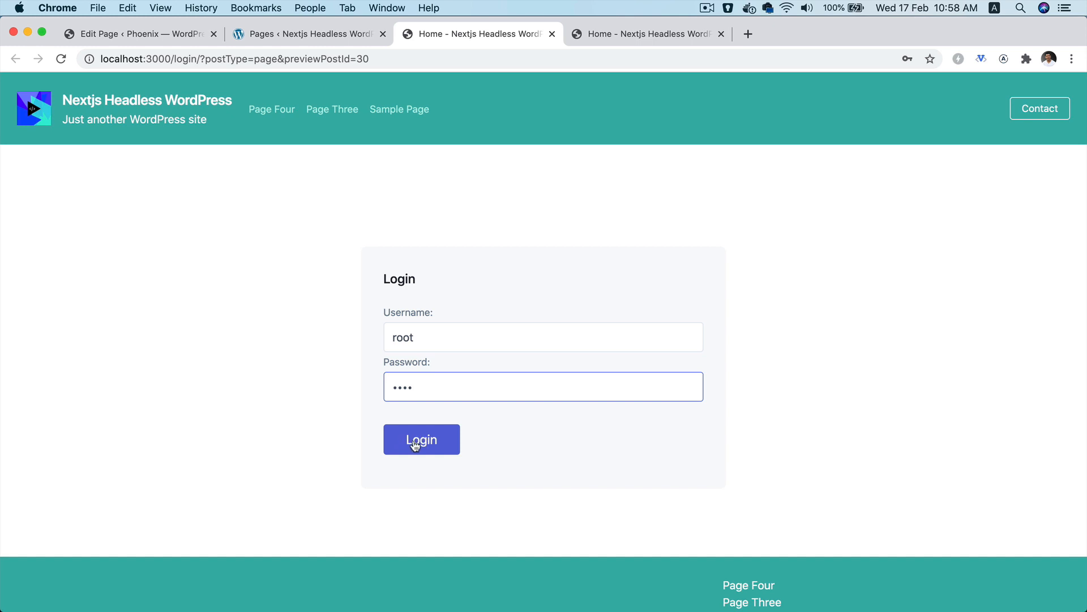
# Log in and scroll through the Page Five preview with its banner and Lorem Ipsum text
pyautogui.click(422, 439)
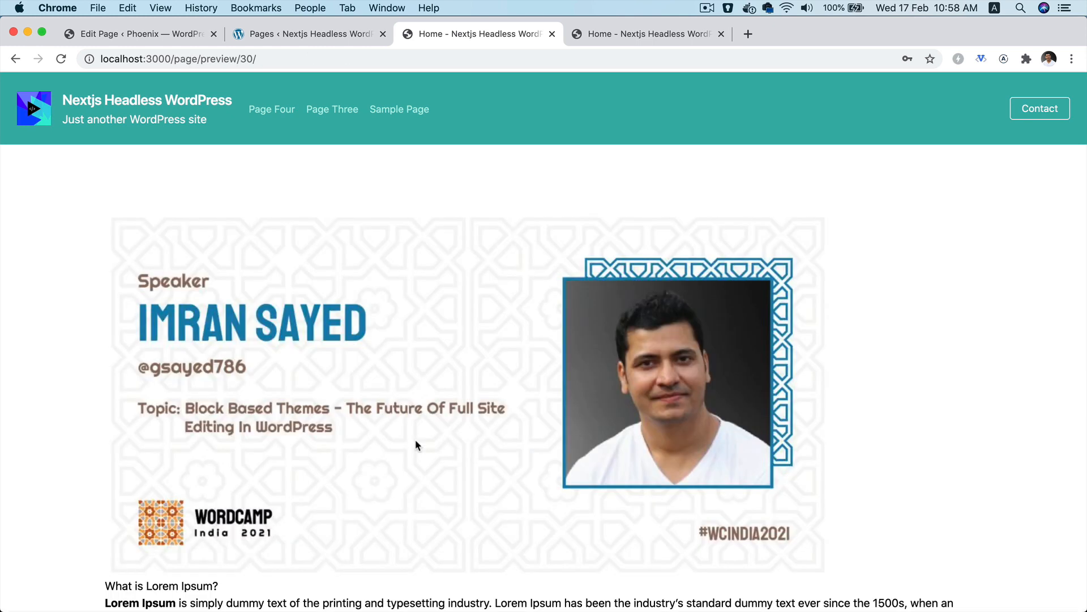
pyautogui.click(173, 58)
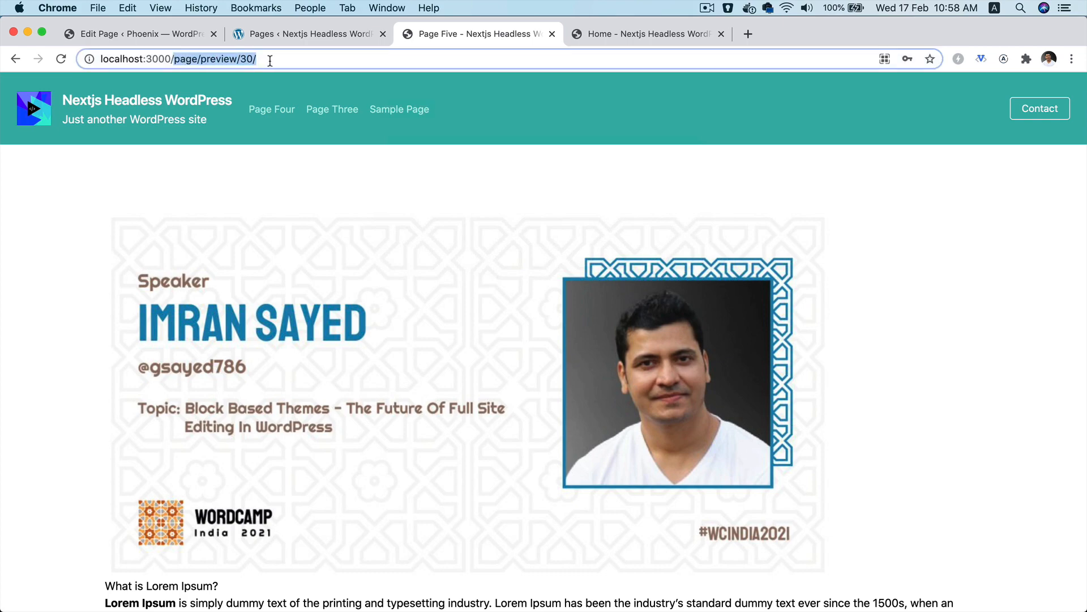
pyautogui.moveTo(352, 316)
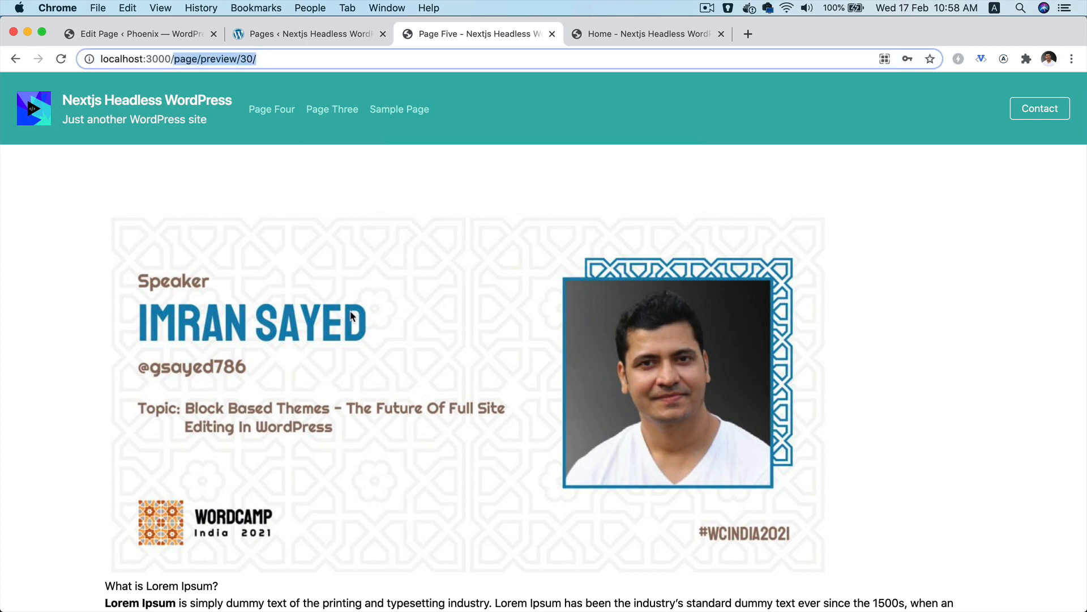
pyautogui.scroll(-3)
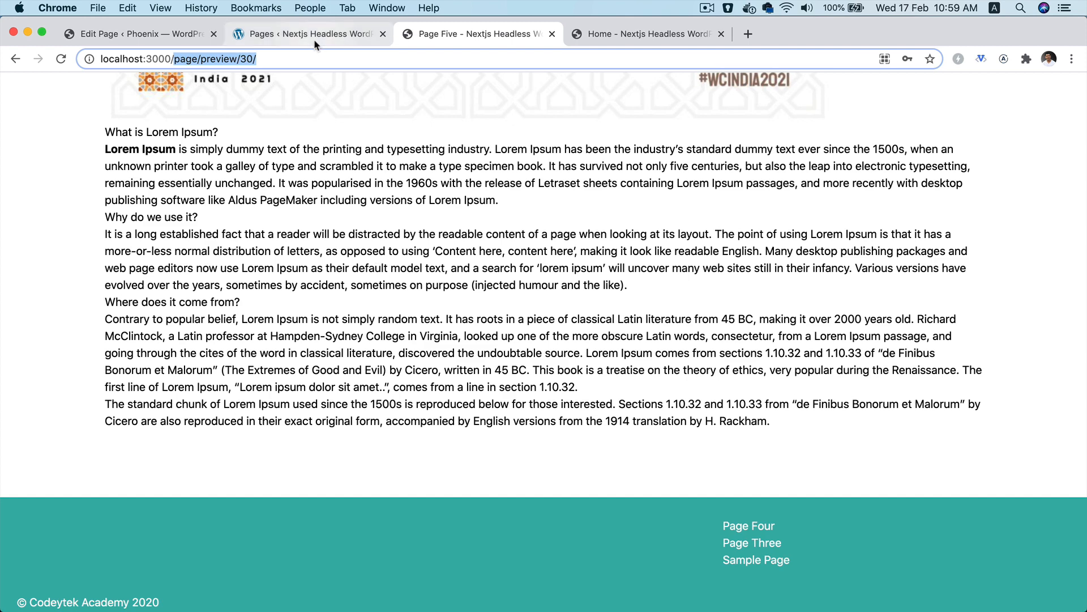
# From the WordPress Posts list, preview the Hey there draft on the headless site
pyautogui.click(308, 33)
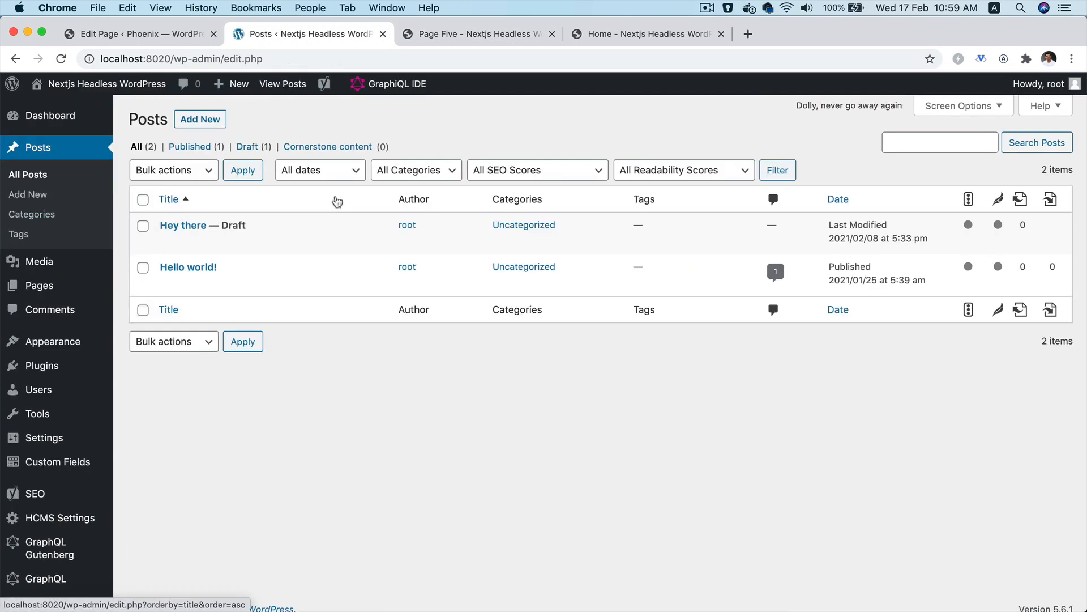
pyautogui.moveTo(187, 267)
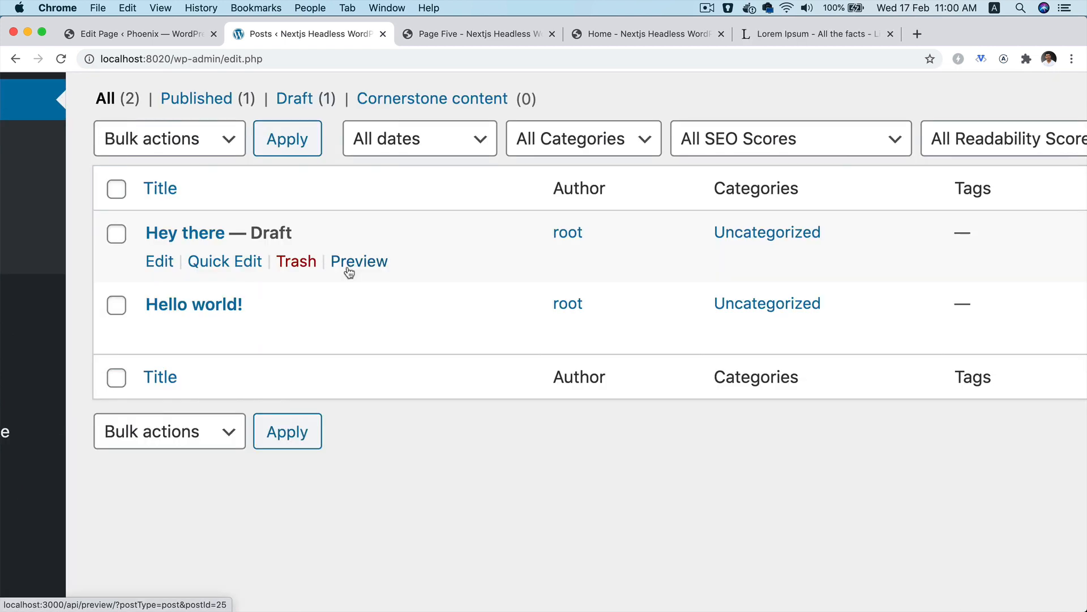
pyautogui.click(359, 260)
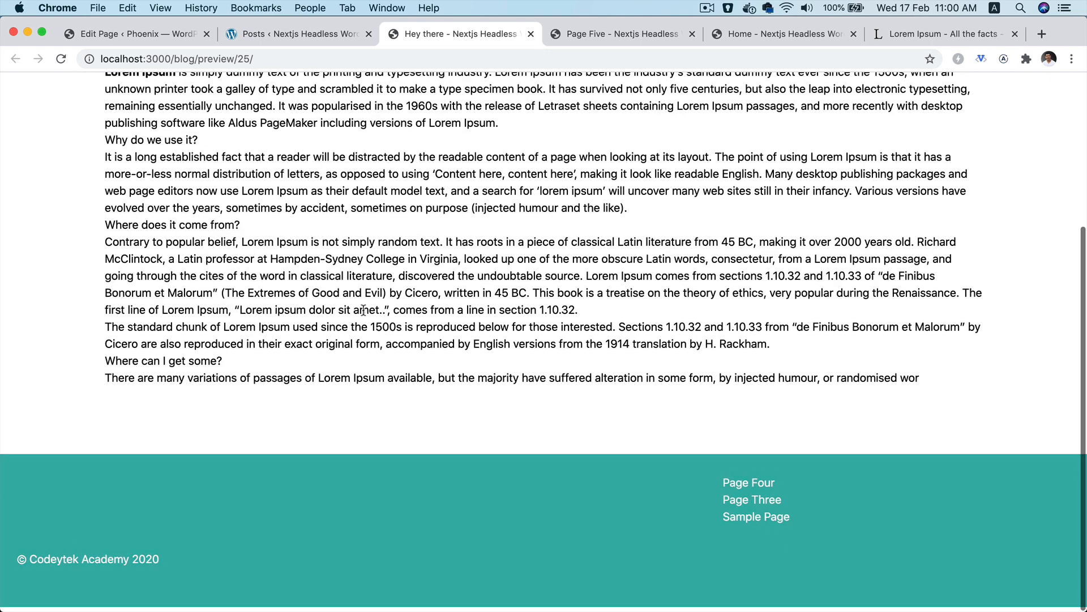
pyautogui.scroll(3)
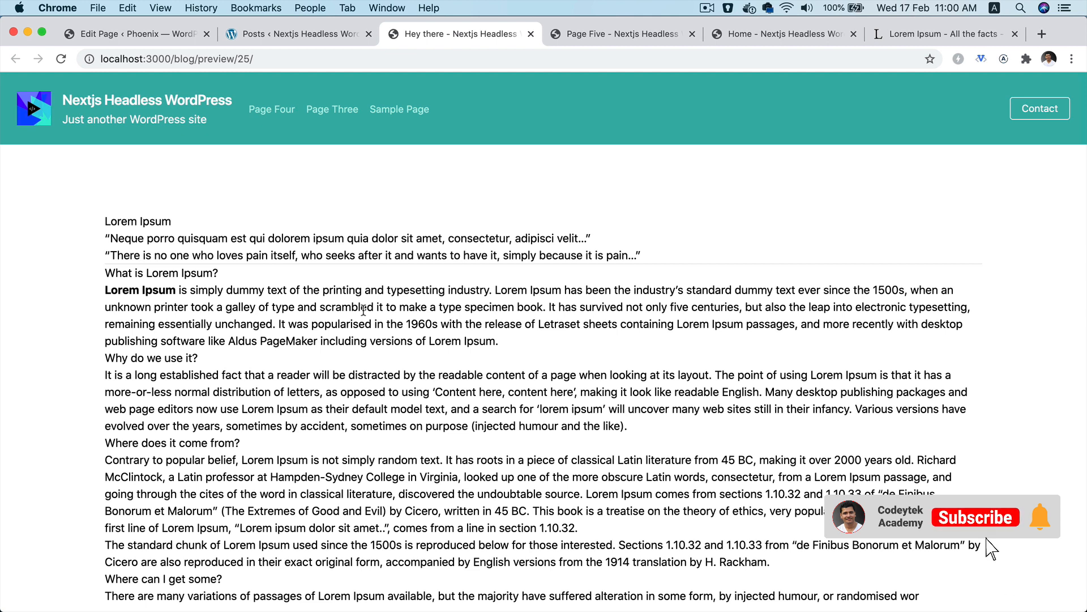
pyautogui.click(976, 516)
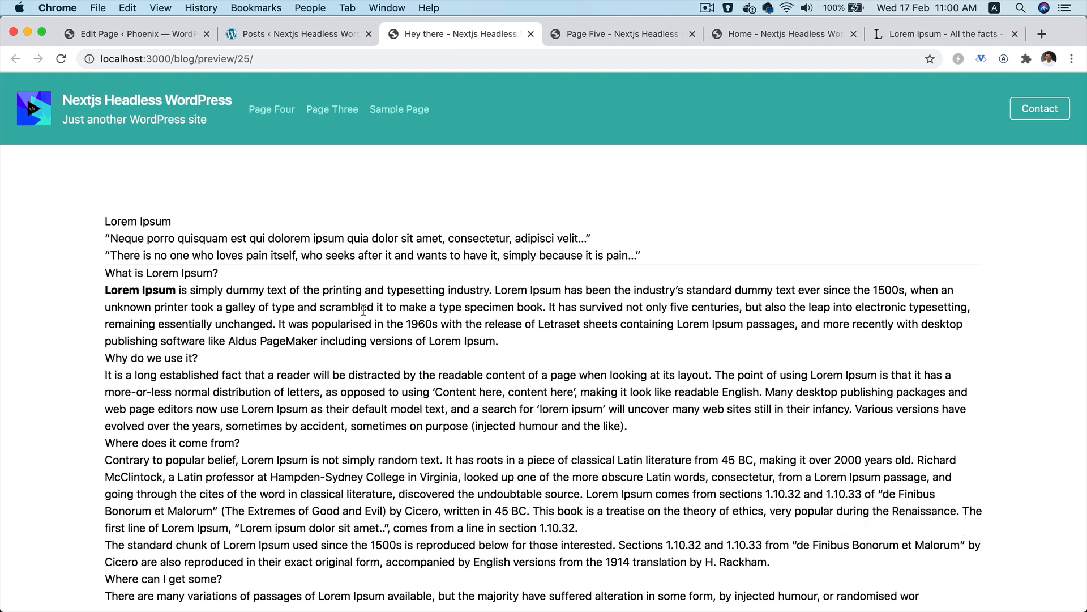
pyautogui.moveTo(332, 109)
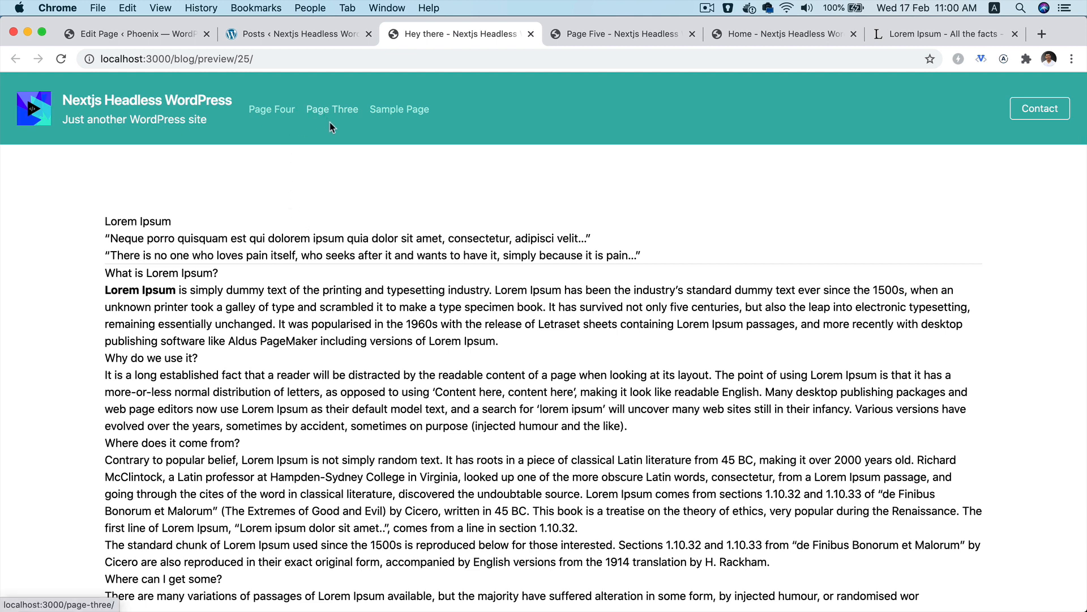
pyautogui.moveTo(347, 282)
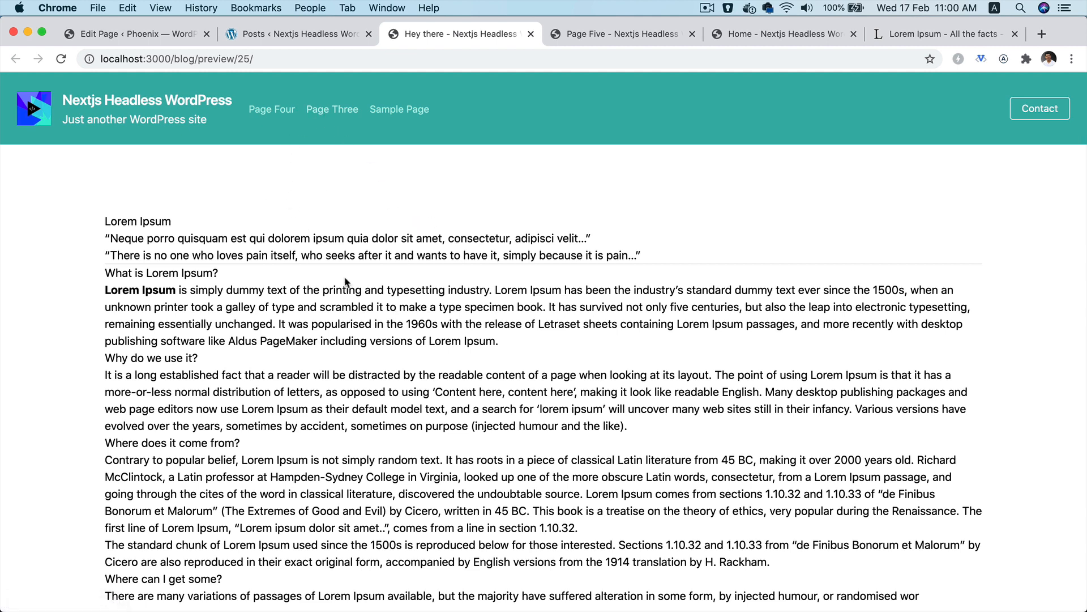